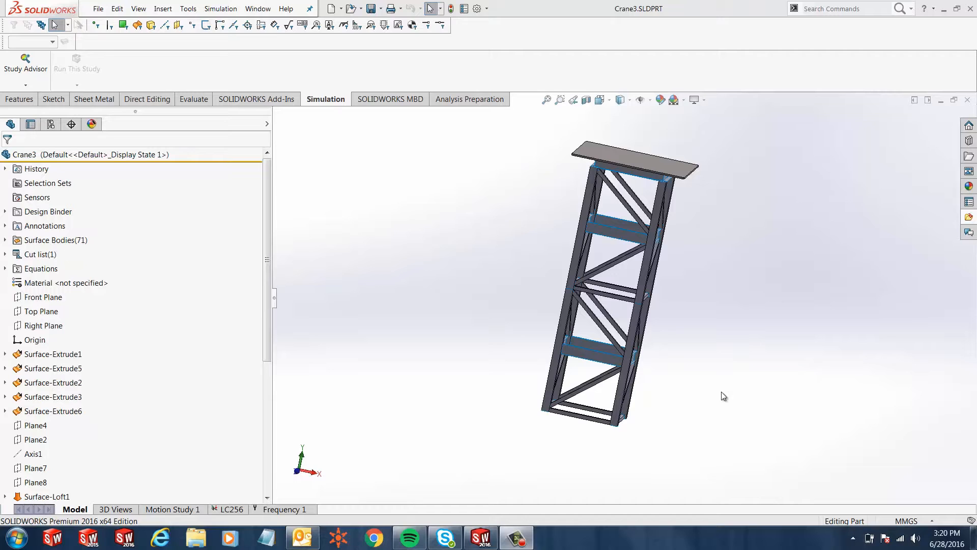
mouse_move(705, 370)
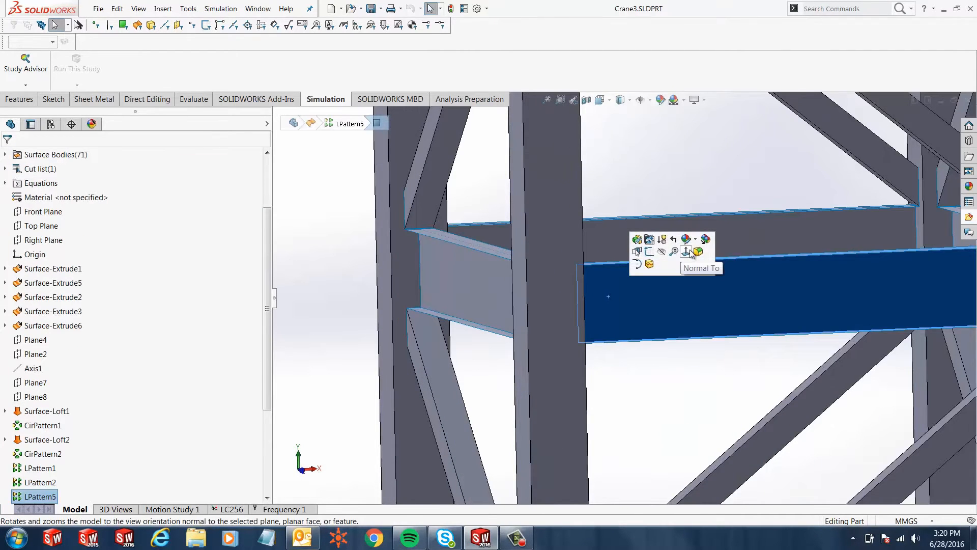
View the selected plate face normal to the screen to inspect its edge gap.
click(687, 251)
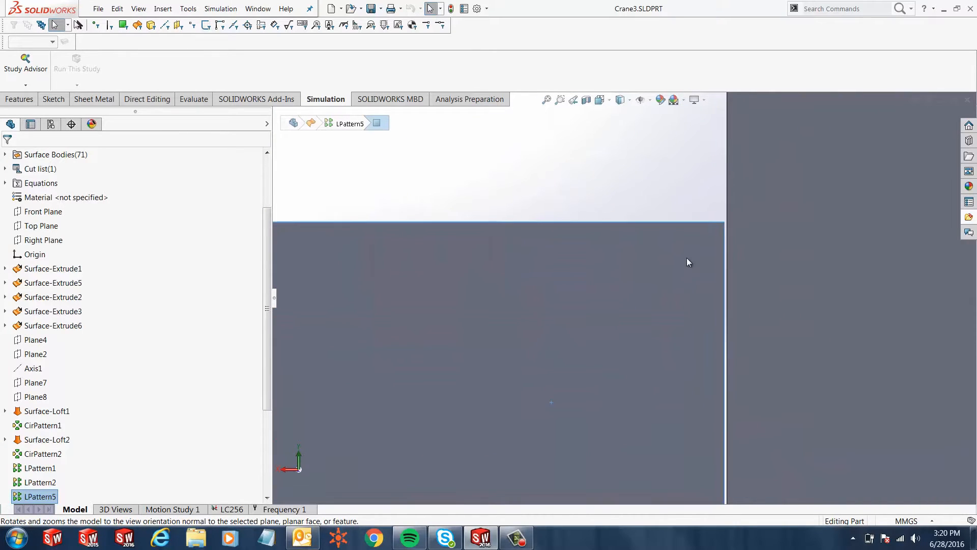
mouse_move(717, 235)
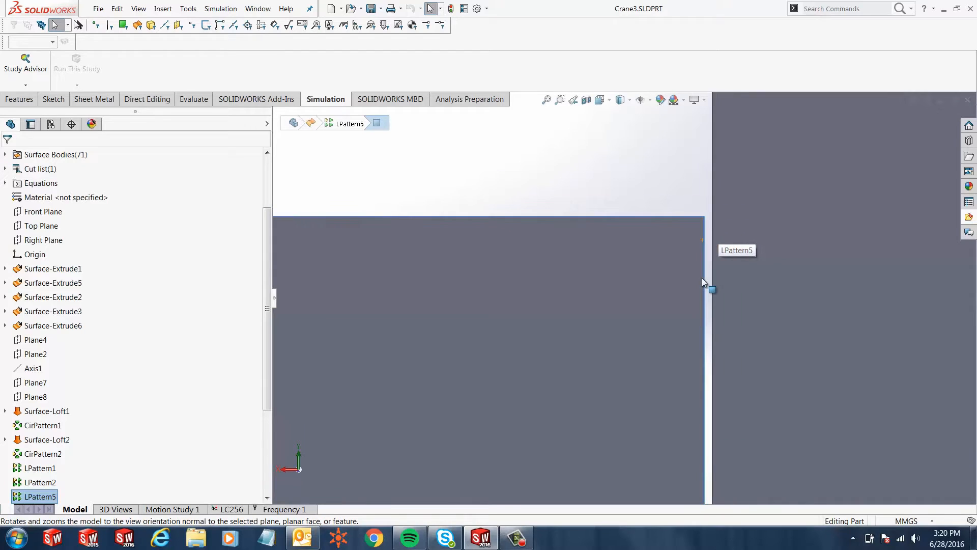
mouse_move(681, 317)
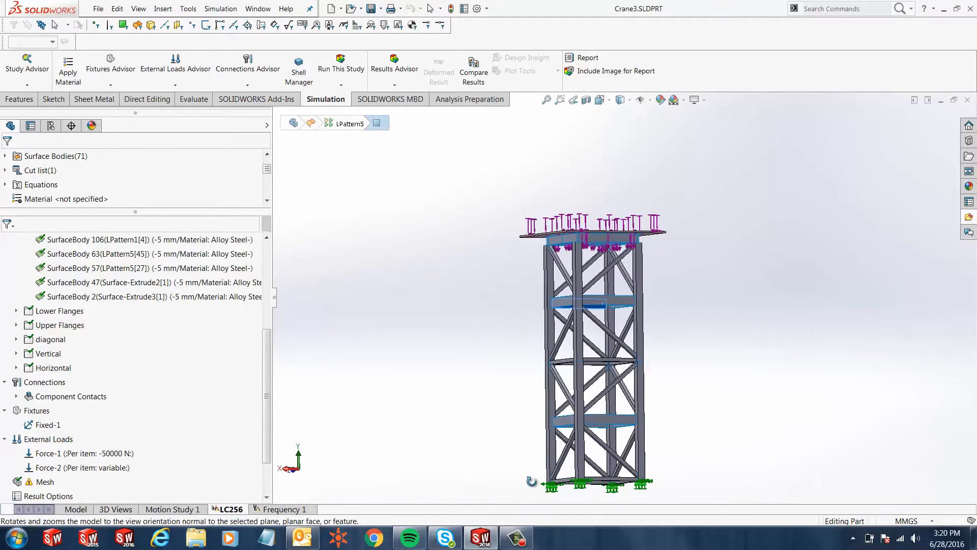
Run the LC256 study and acknowledge the 'Model is unstable' warning.
right_click(30, 239)
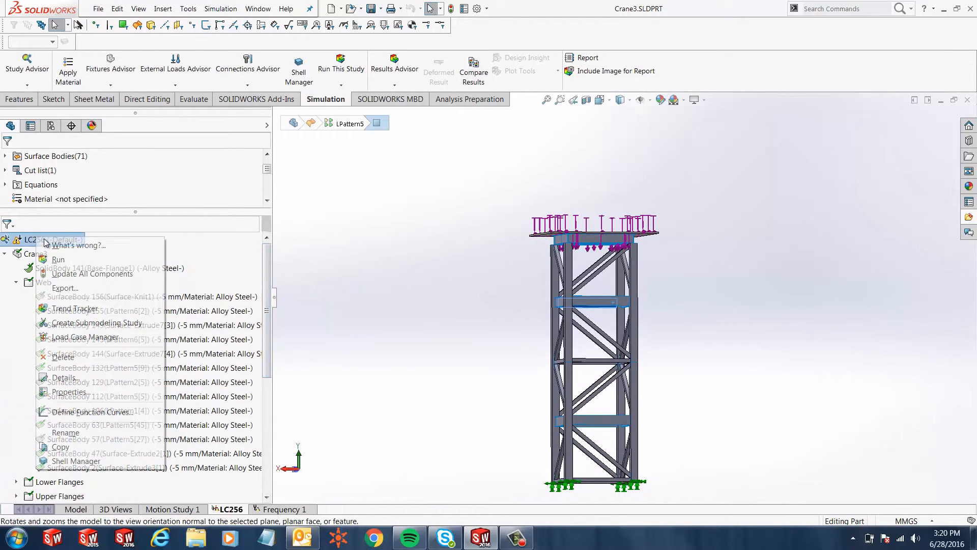
click(58, 260)
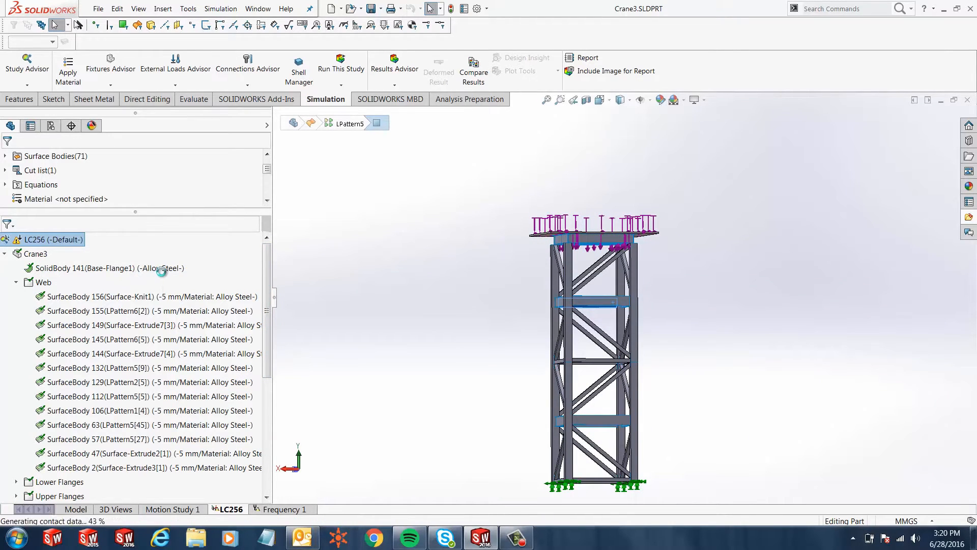
click(340, 68)
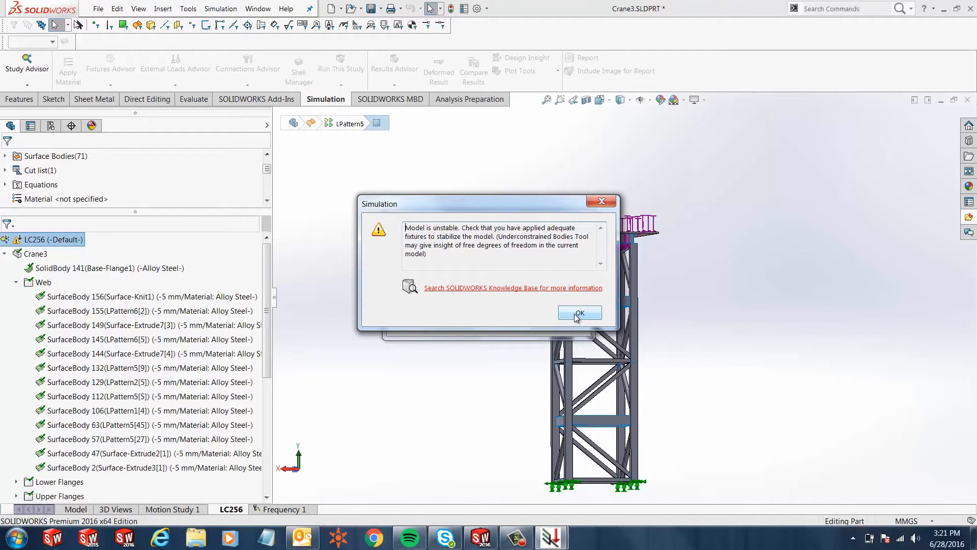
click(579, 313)
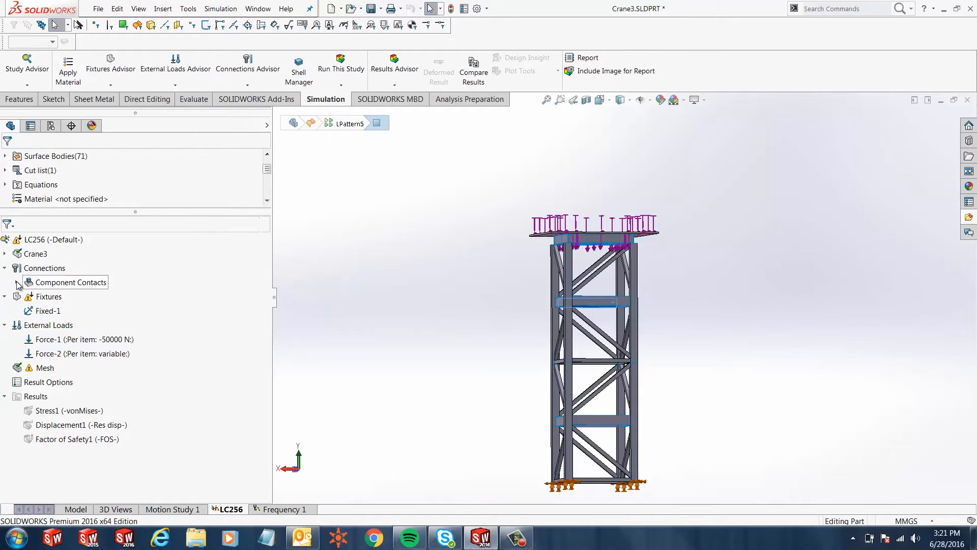
Edit the Global Contact to bond non-touching faces within 2 mm, including shell edges.
click(18, 282)
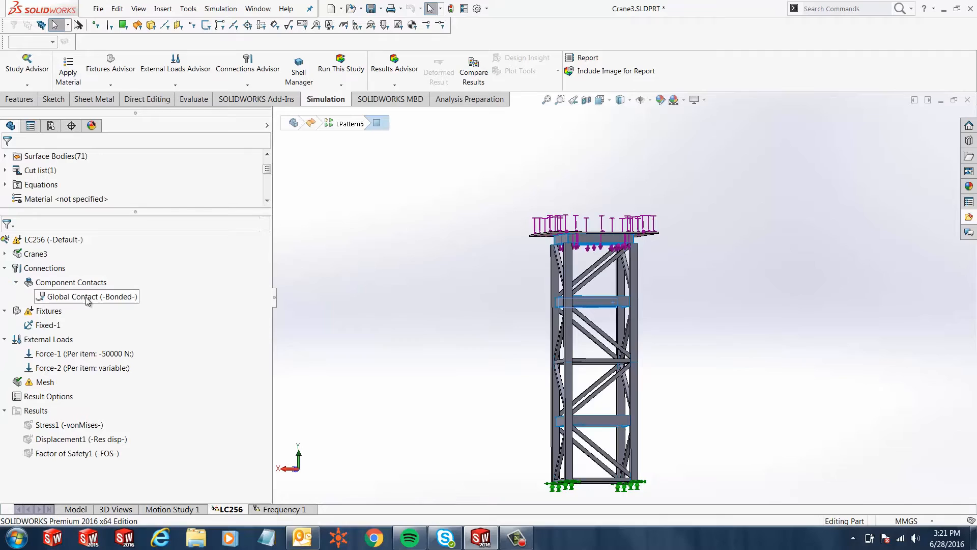
right_click(87, 296)
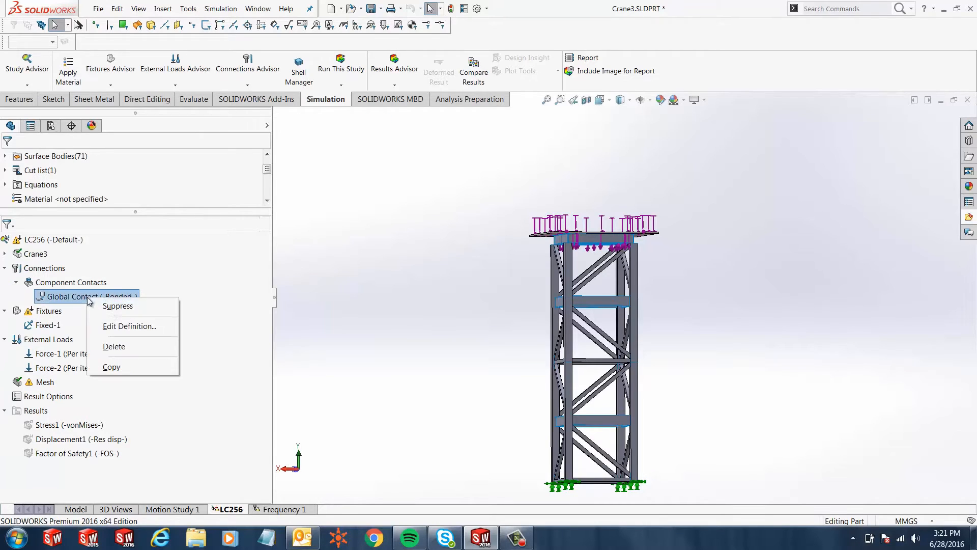
click(129, 326)
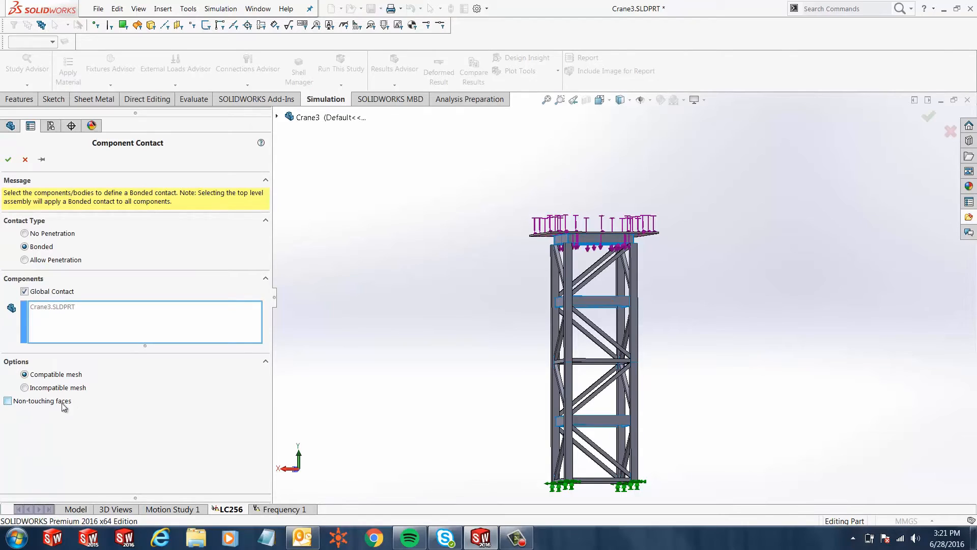
click(8, 401)
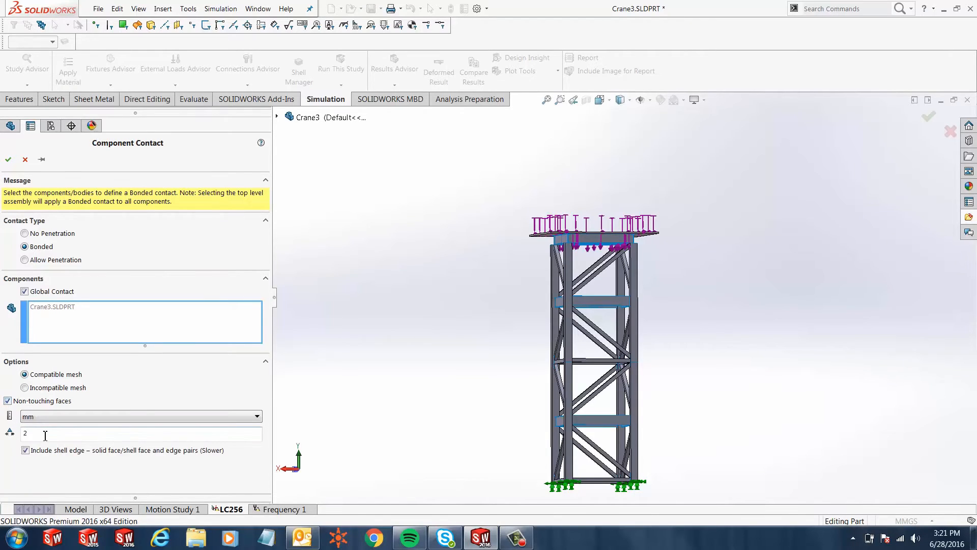
mouse_move(43, 435)
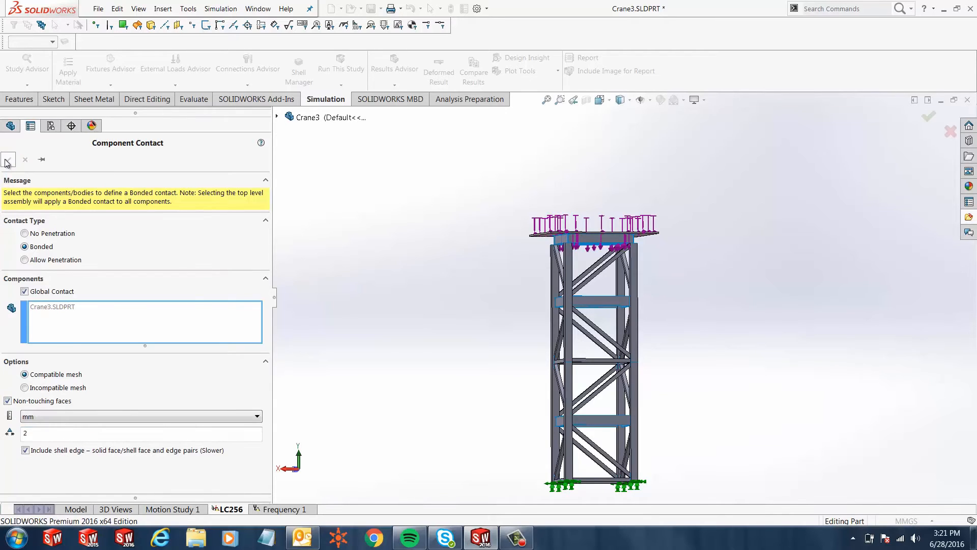
click(6, 162)
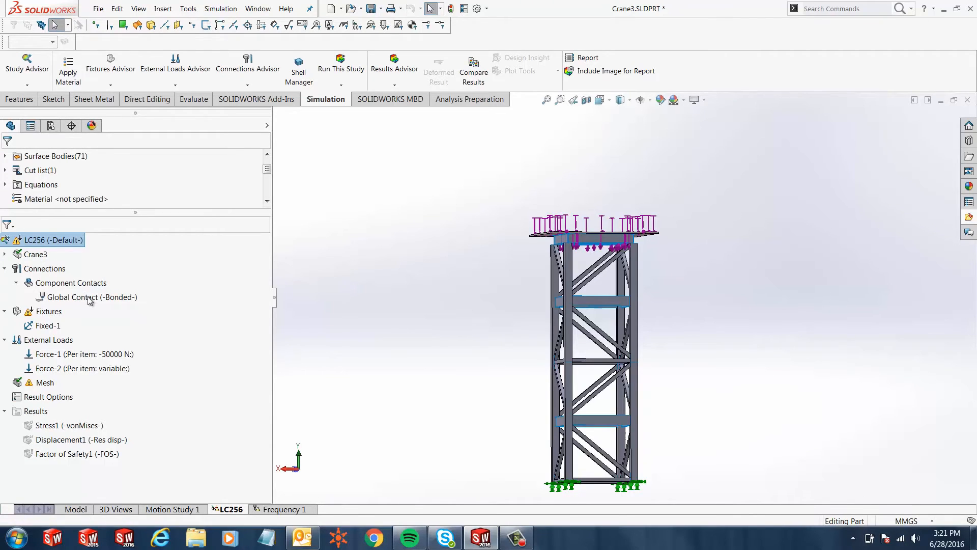
Re-solve LC256 to get the von Mises stress plot peaking near 326 MPa.
click(340, 69)
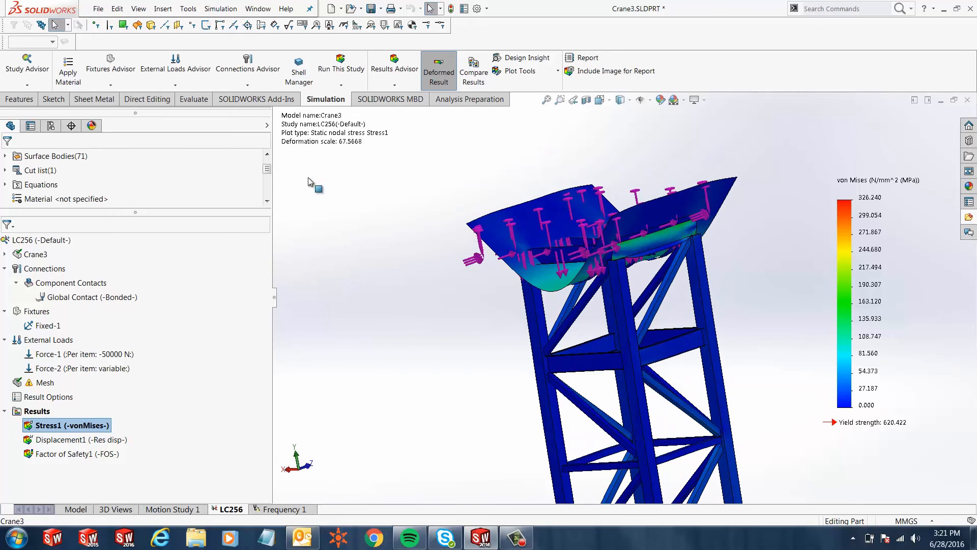
mouse_move(384, 205)
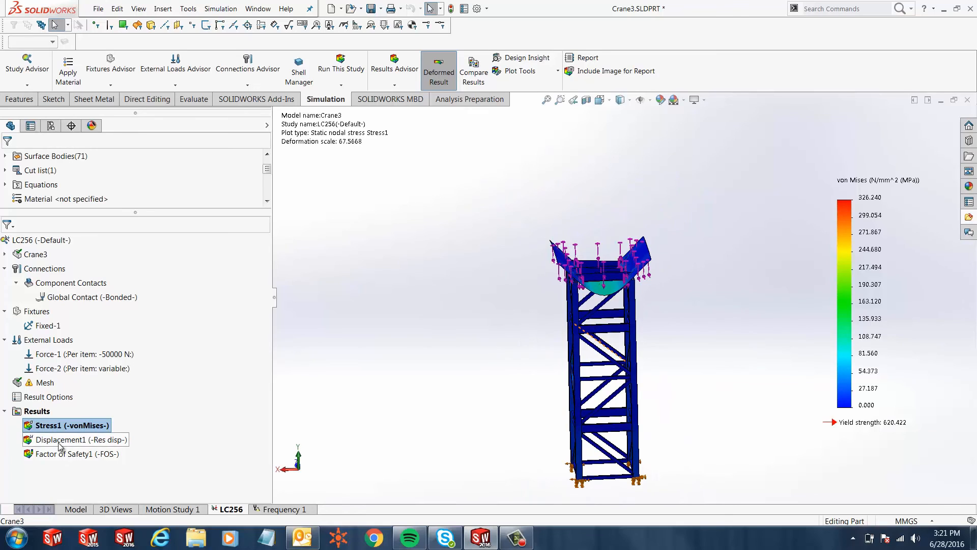
Show the Displacement1 plot, then Factor of Safety1 with minimum FOS about 1.9.
double_click(77, 440)
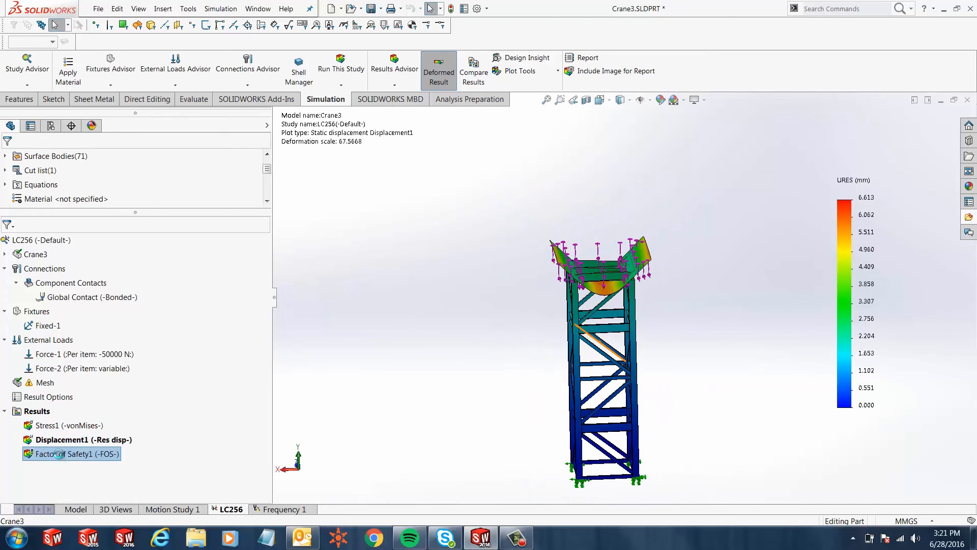
double_click(71, 453)
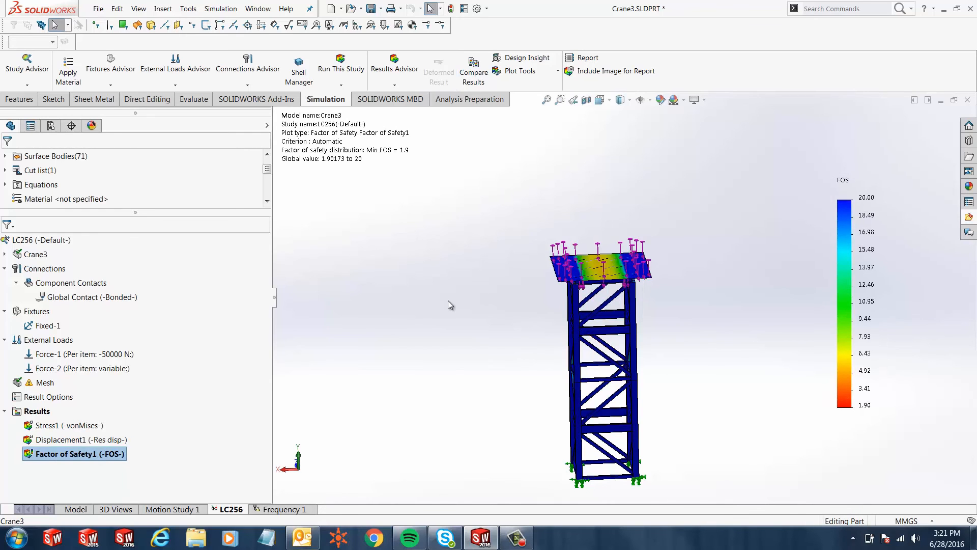
mouse_move(446, 303)
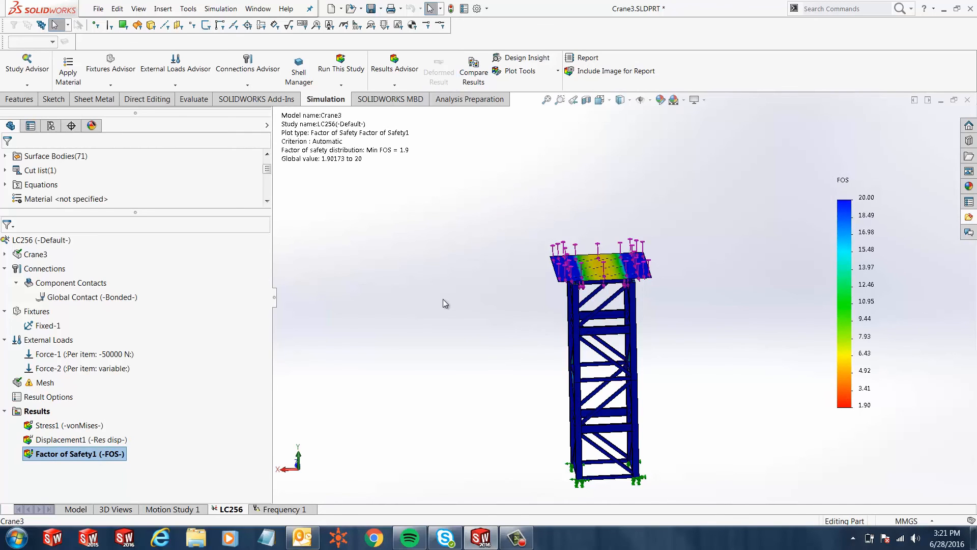